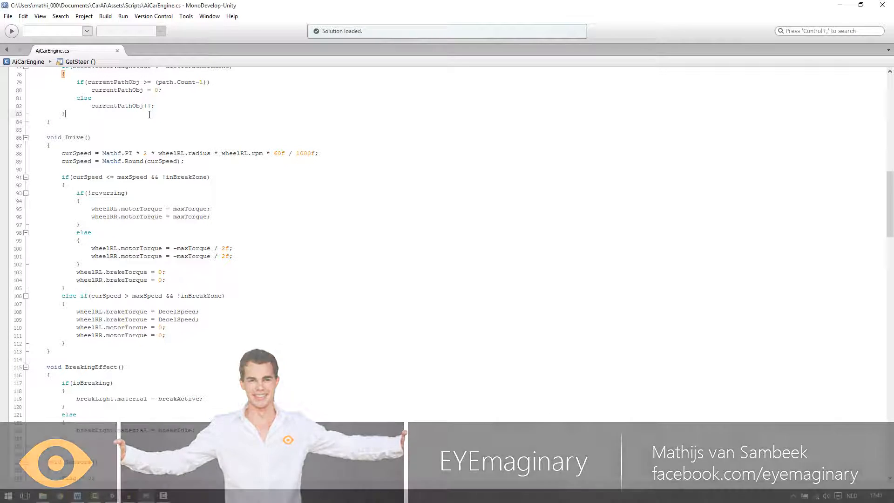
# Step: Bring up the untitled Learn to program scene holding only Main Camera and Directional Light
pyautogui.scroll(3)
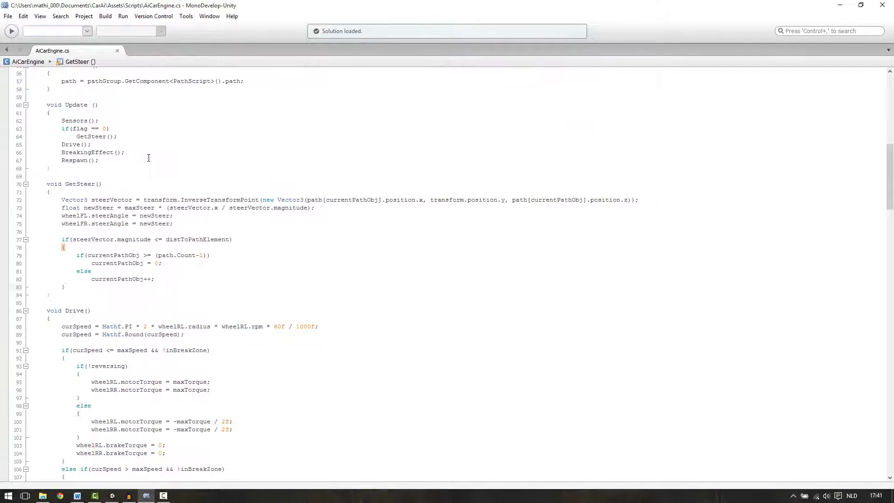
pyautogui.scroll(3)
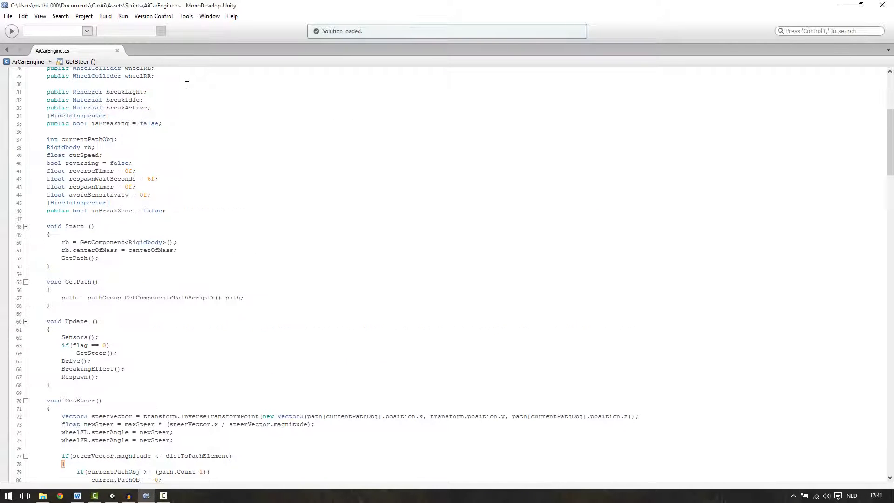
pyautogui.doubleClick(53, 162)
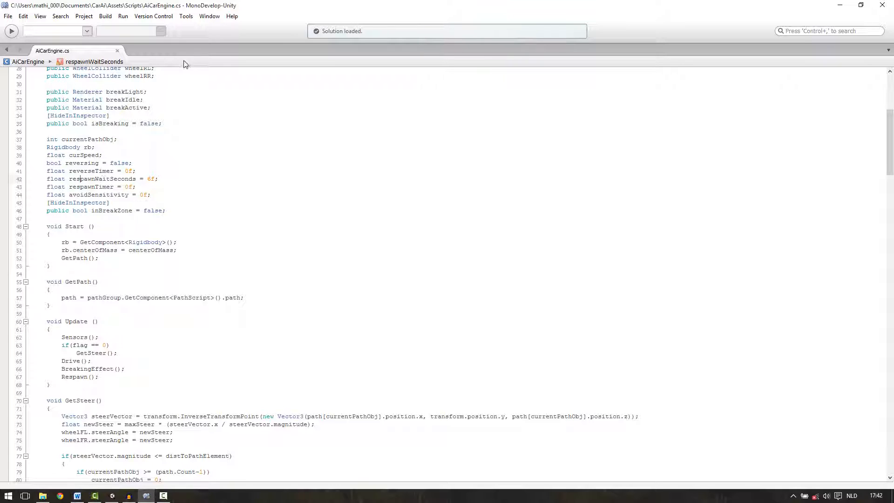
pyautogui.doubleClick(90, 186)
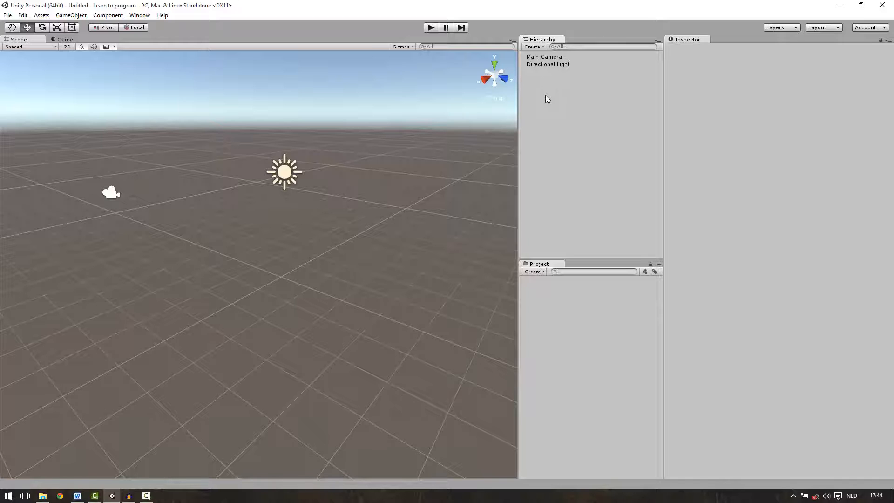
pyautogui.moveTo(584, 89)
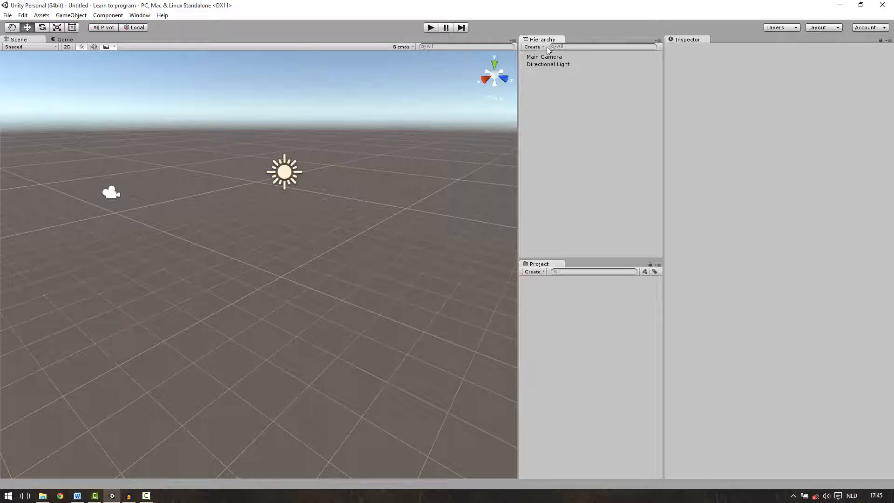
# Step: Add a 3D Cube to the Hierarchy, then play and stop the scene to view it
pyautogui.click(532, 46)
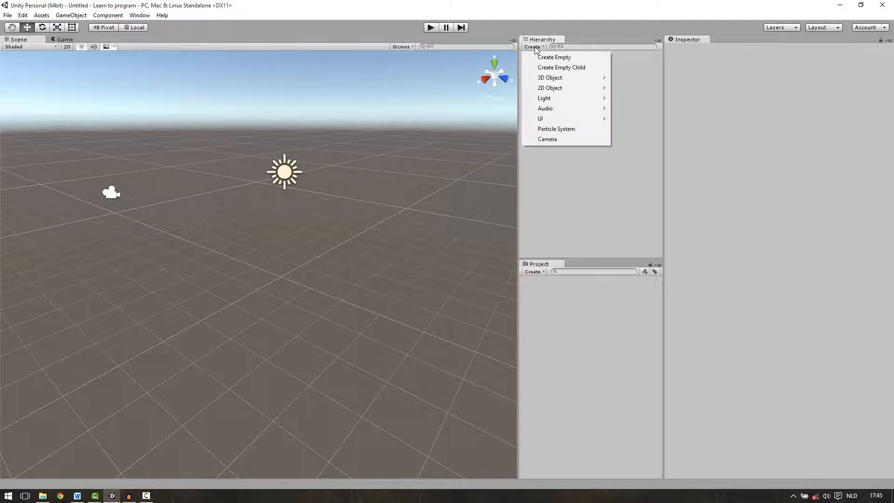
pyautogui.moveTo(549, 78)
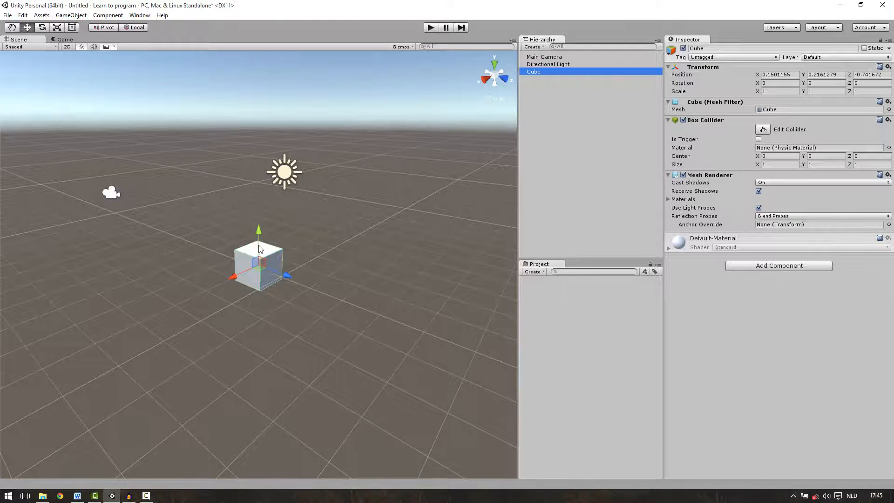
pyautogui.click(431, 27)
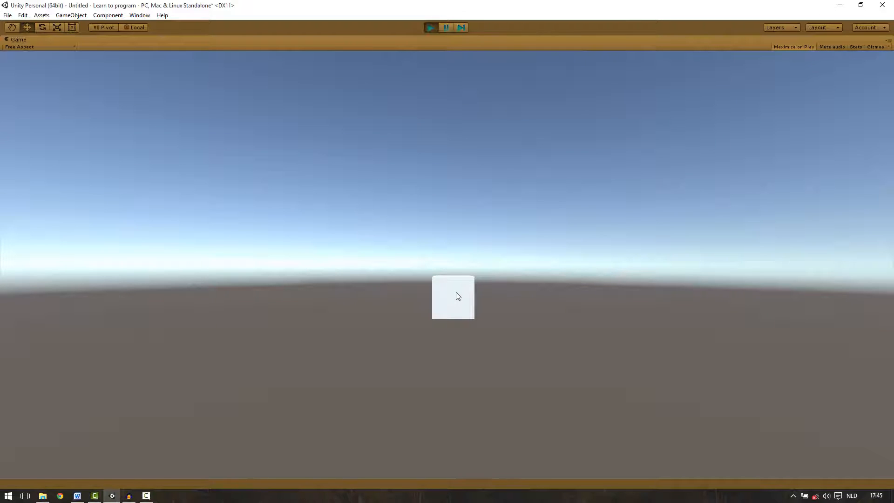
pyautogui.moveTo(448, 245)
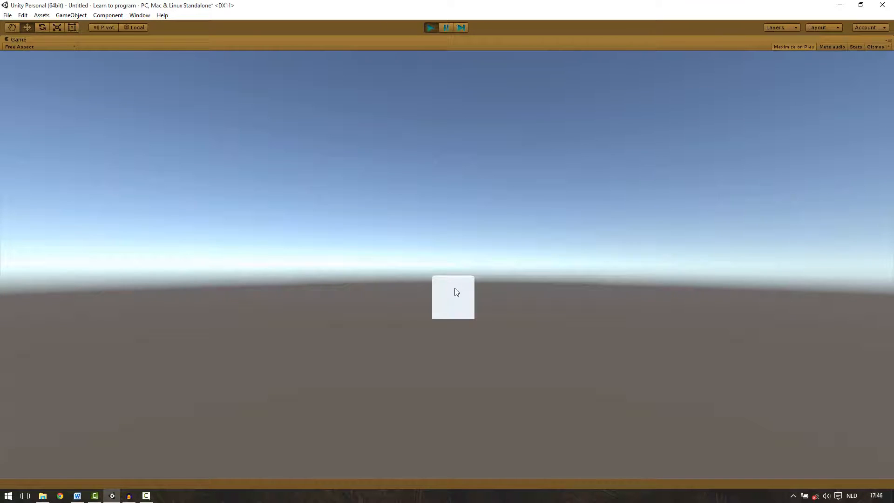
pyautogui.click(430, 27)
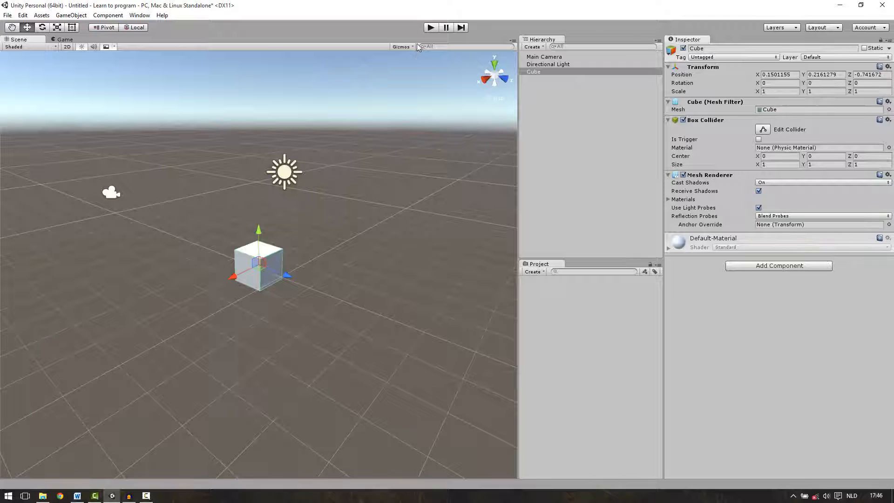
pyautogui.moveTo(343, 271)
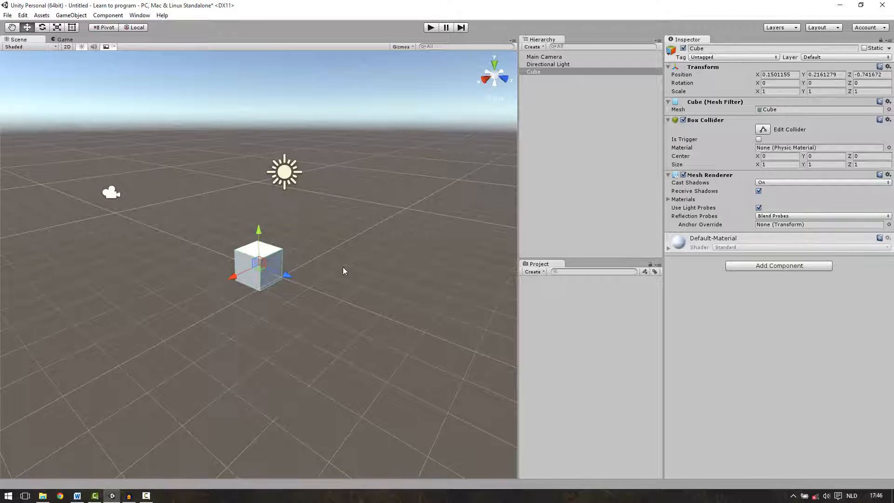
pyautogui.moveTo(623, 376)
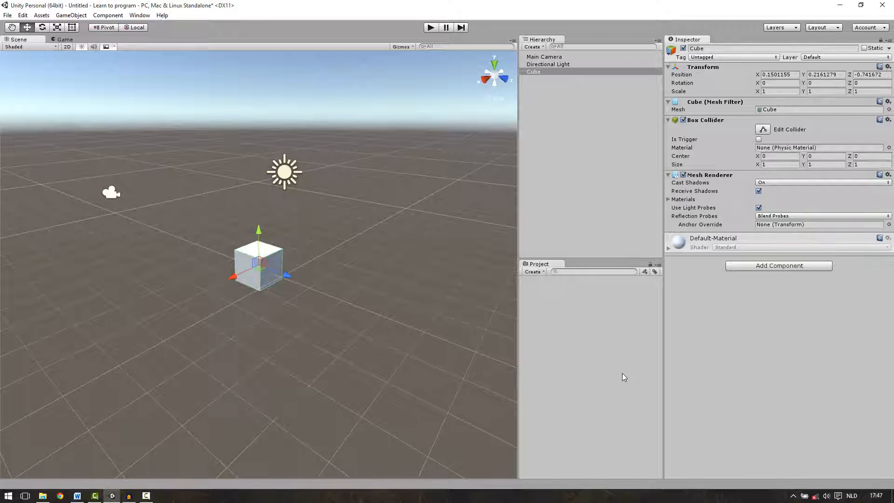
# Step: Create a new C# Script asset from the Project panel's Create menu
pyautogui.click(533, 271)
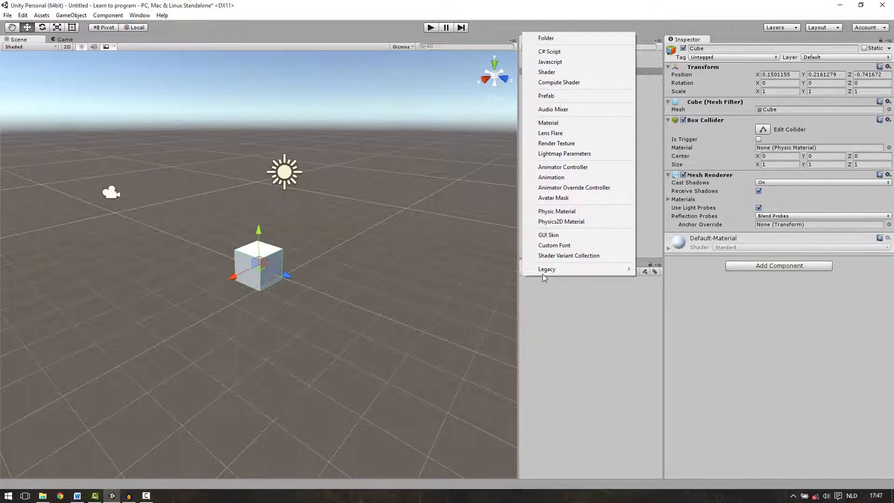
pyautogui.moveTo(572, 62)
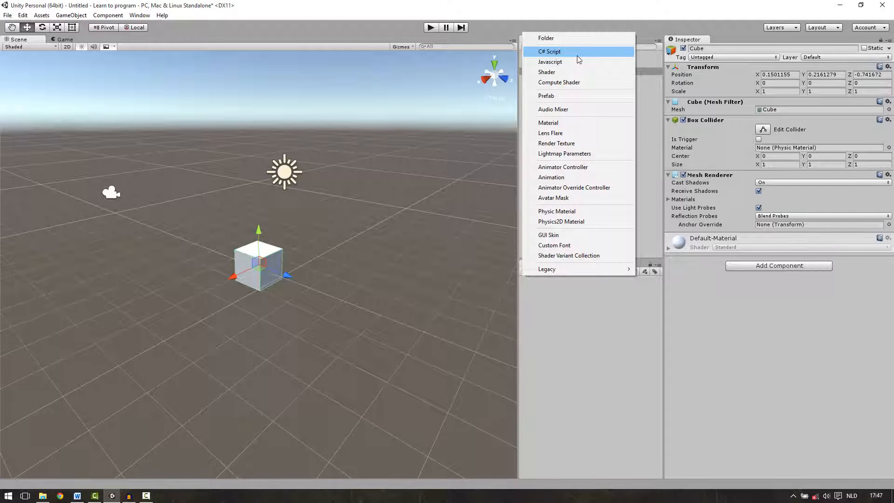
pyautogui.moveTo(566, 54)
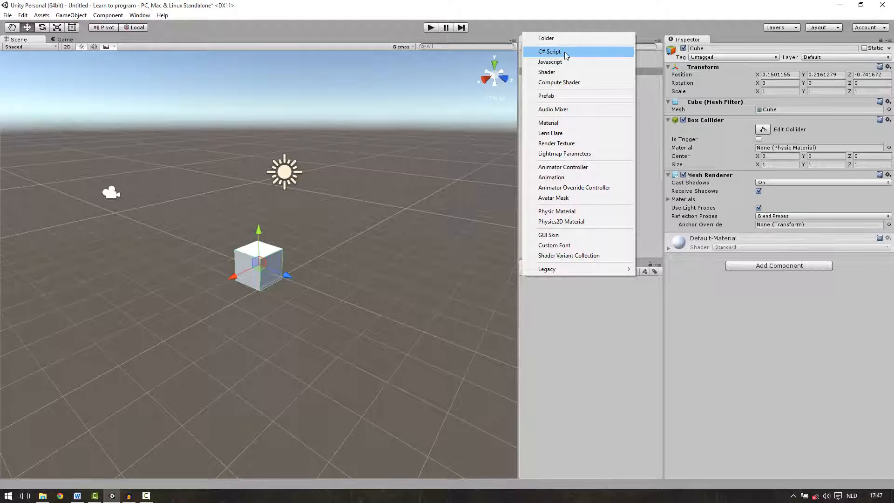
pyautogui.moveTo(575, 62)
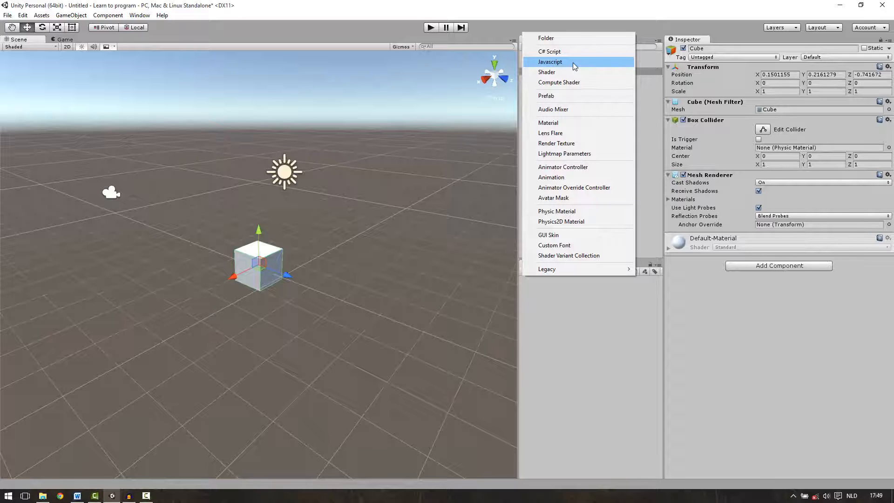
pyautogui.moveTo(578, 52)
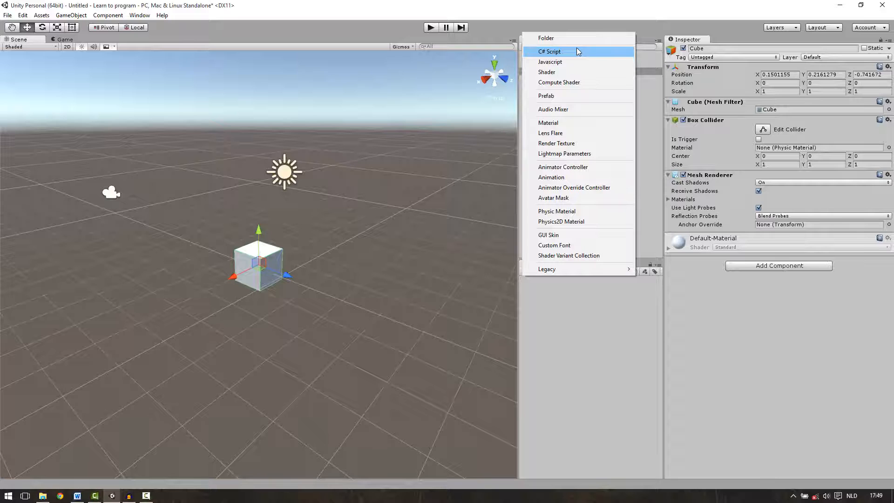
pyautogui.moveTo(569, 52)
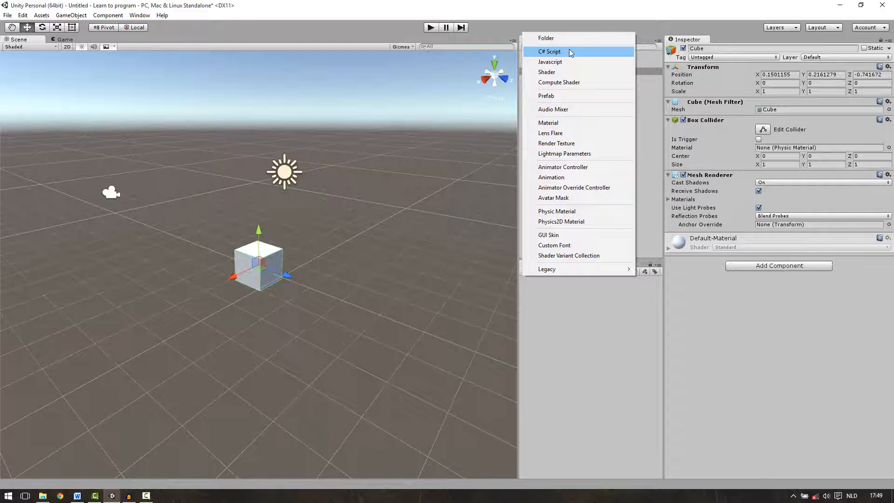
pyautogui.moveTo(556, 58)
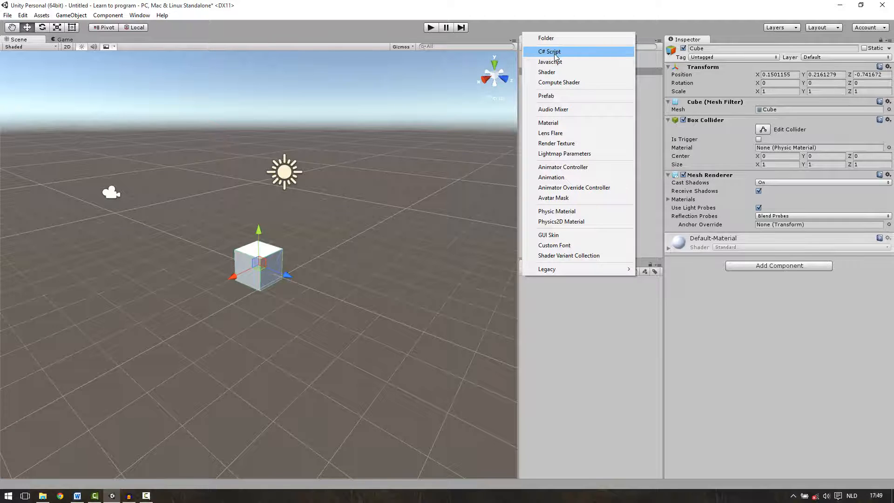
pyautogui.click(549, 51)
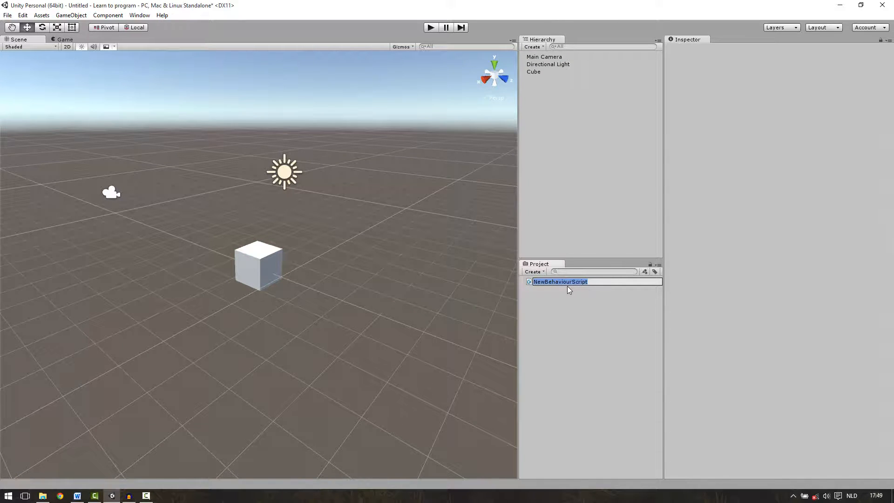
# Step: Name the script FirstScript and open it in MonoDevelop
pyautogui.write('First')
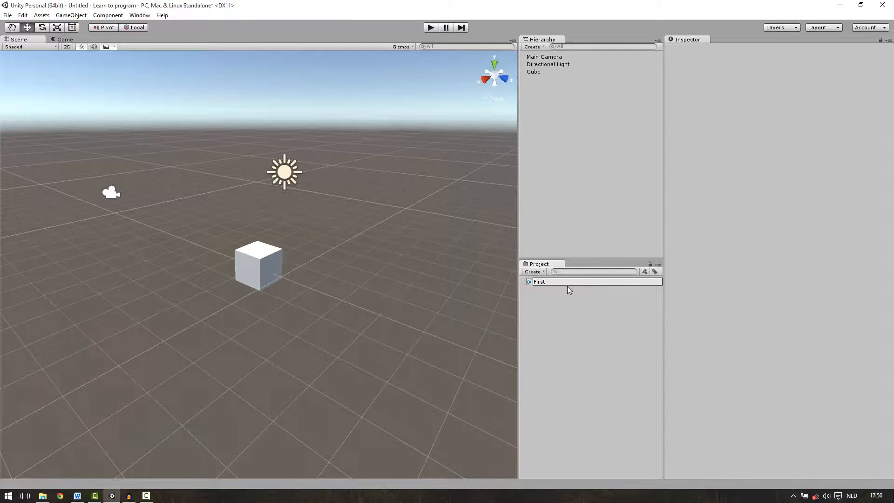
pyautogui.write('Script')
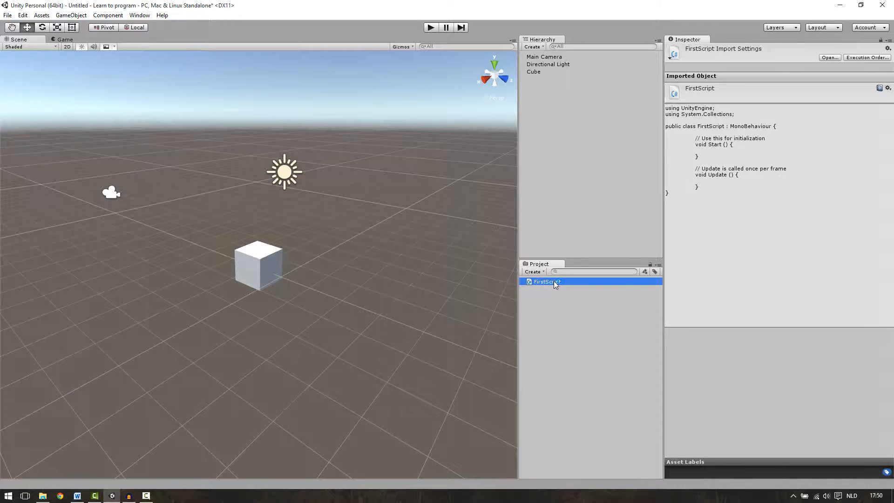
pyautogui.doubleClick(547, 281)
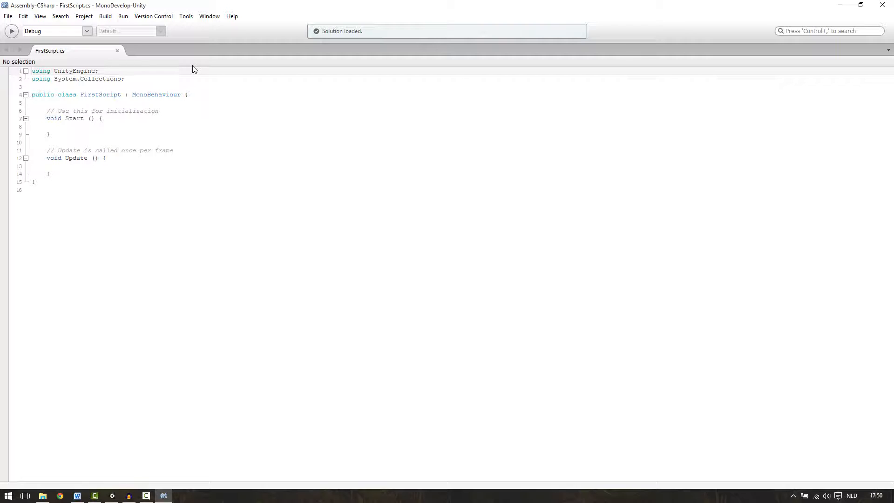
pyautogui.moveTo(185, 72)
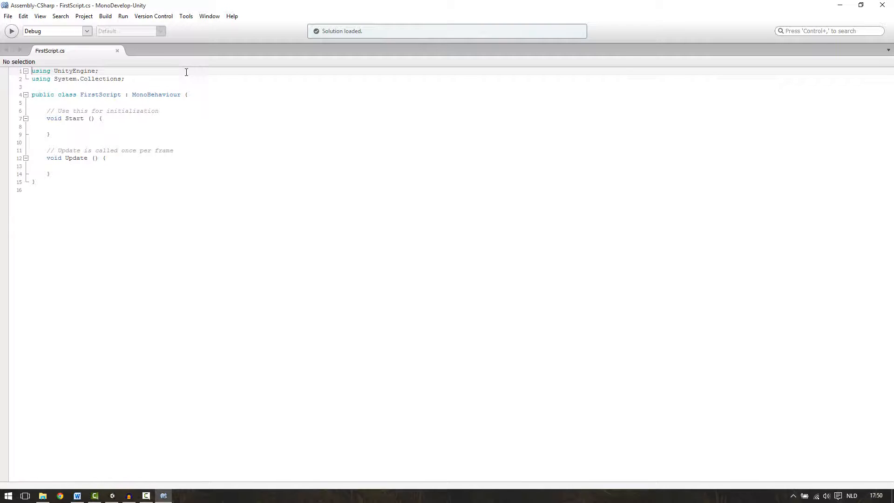
pyautogui.moveTo(172, 87)
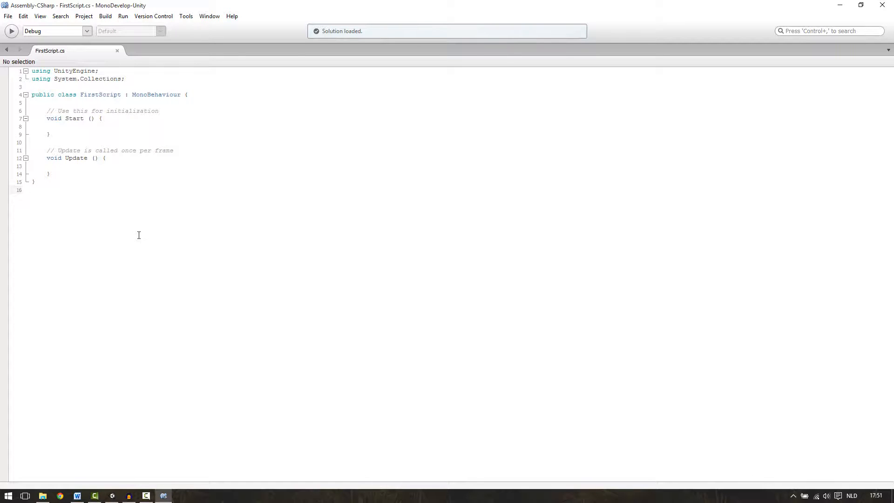
pyautogui.click(33, 190)
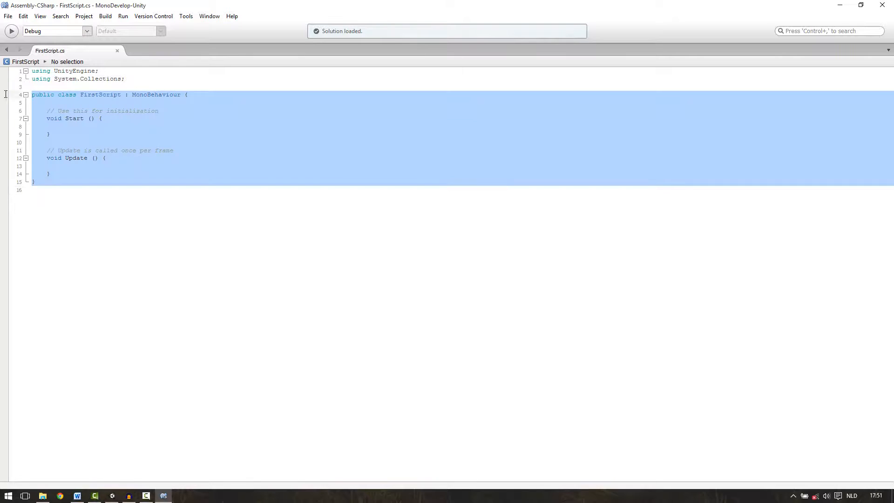
pyautogui.click(320, 299)
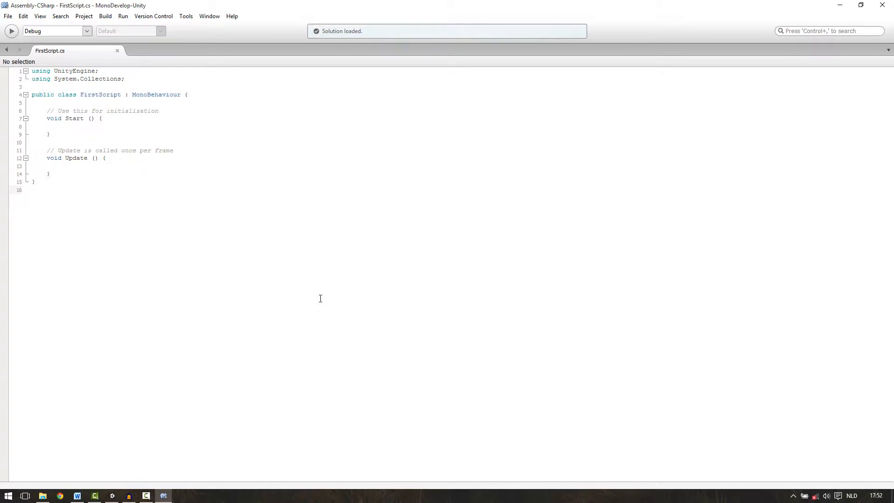
pyautogui.click(33, 190)
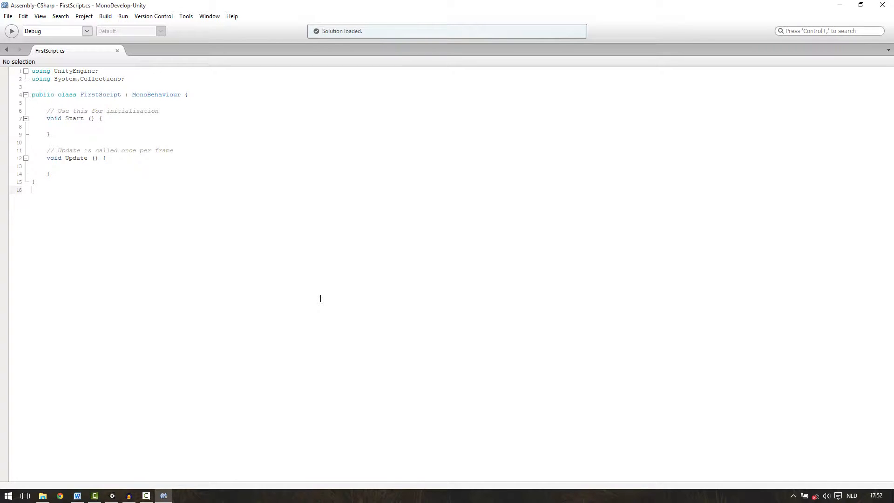